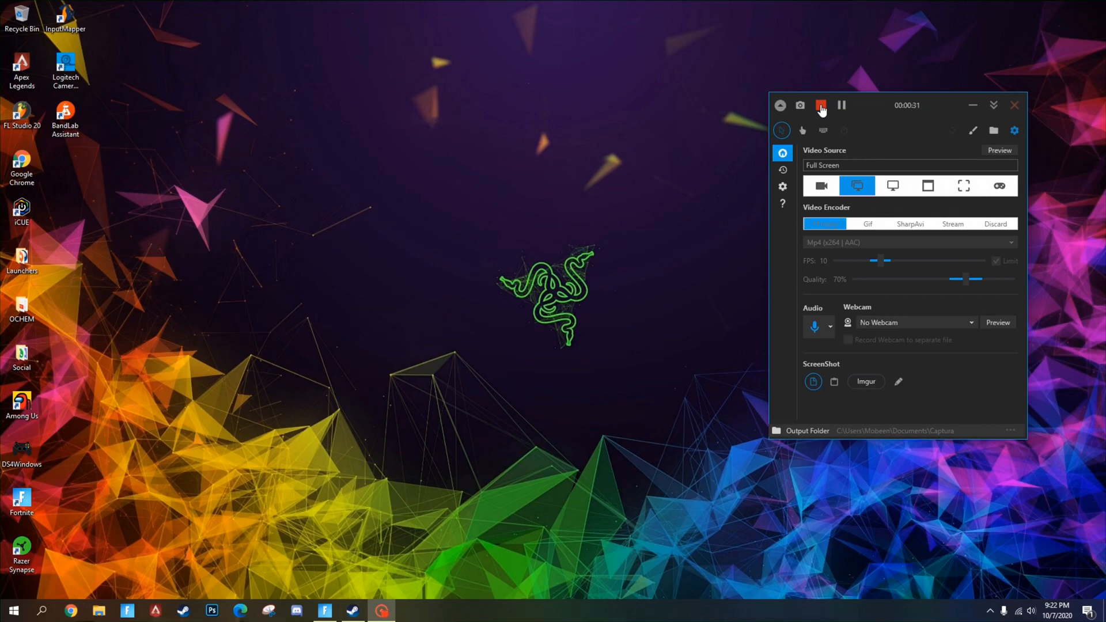
mouse_move(84, 589)
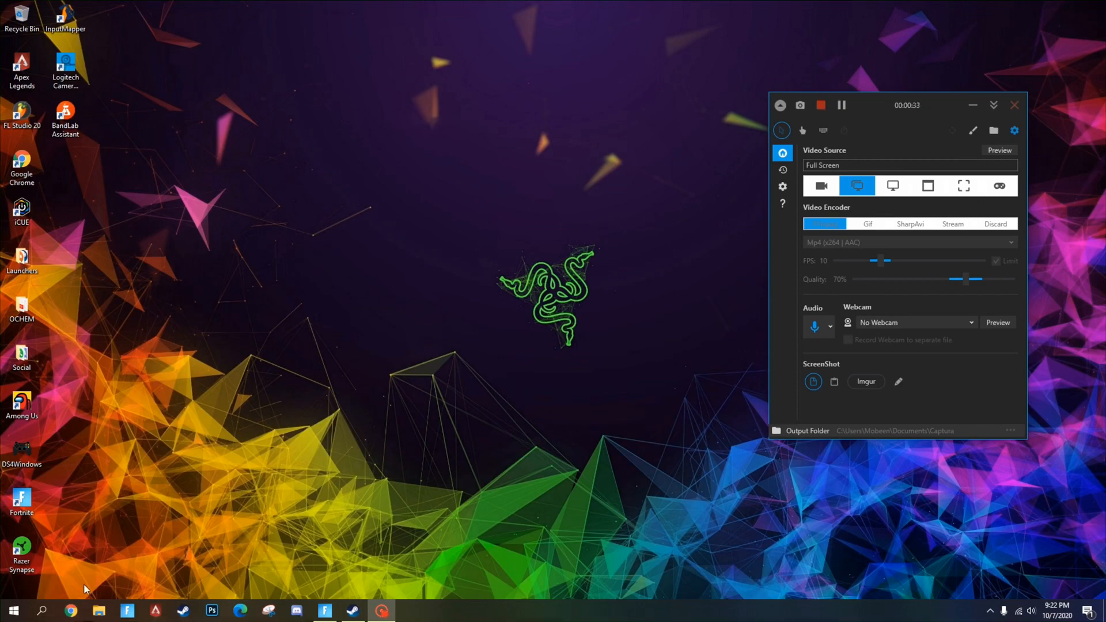
- Go from Start into Windows Settings > Devices to begin adding a Bluetooth device
click(12, 611)
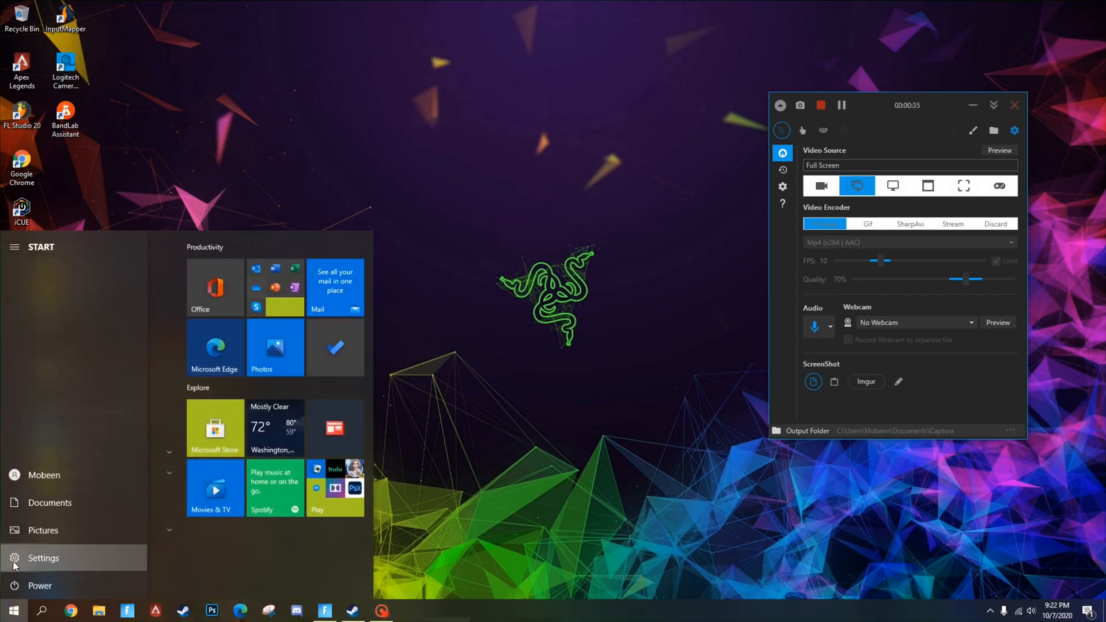
click(43, 558)
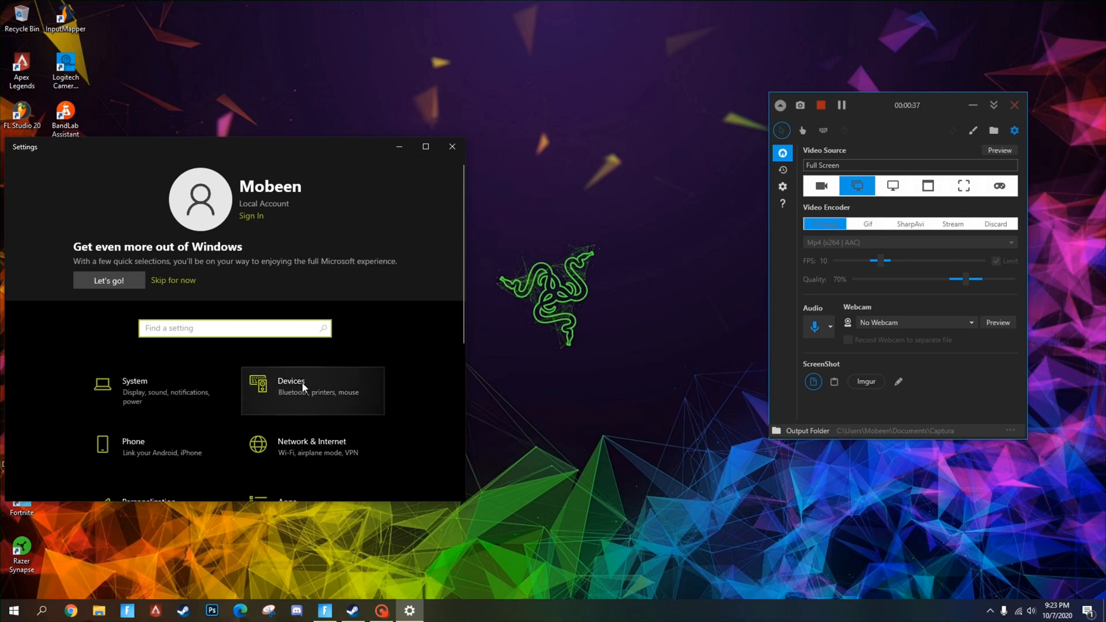
click(292, 386)
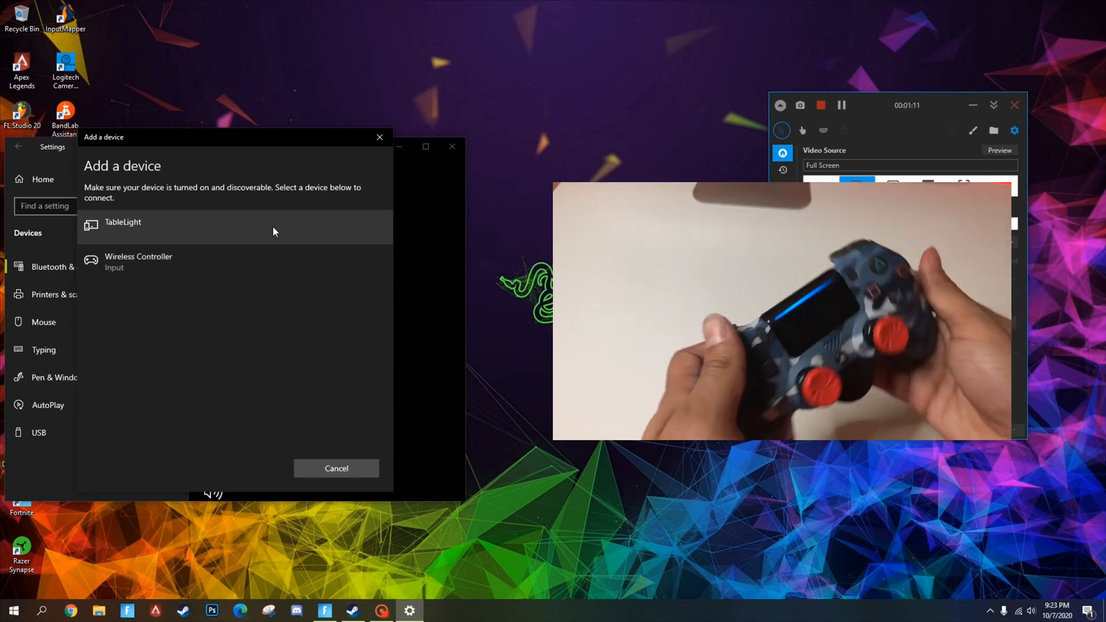
- Pair the Wireless Controller, finish with Done, and close Settings
click(139, 261)
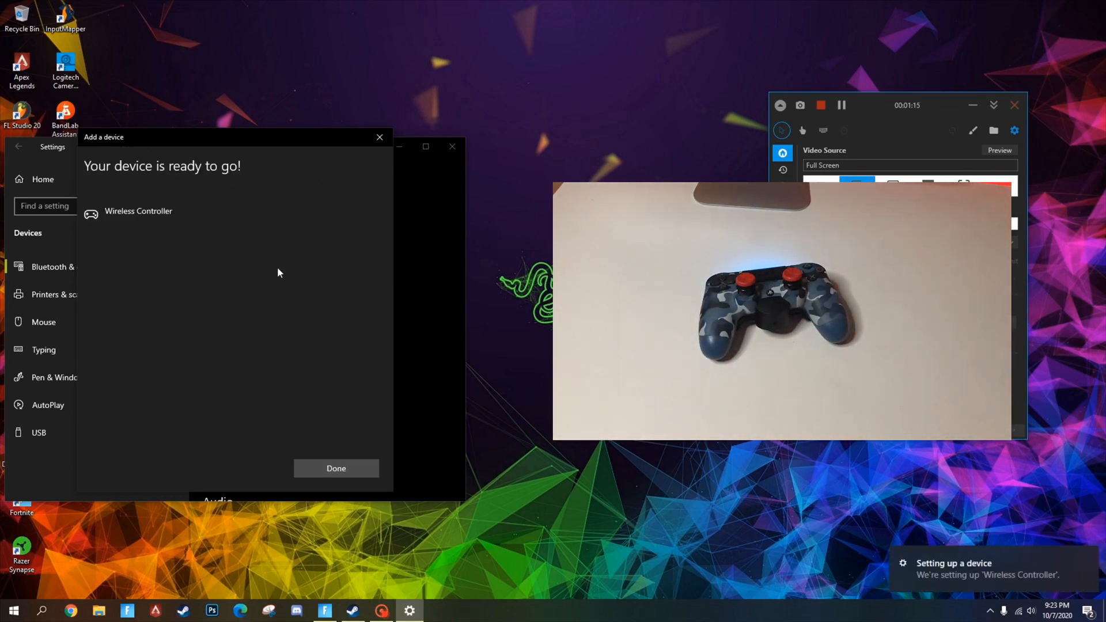
click(335, 468)
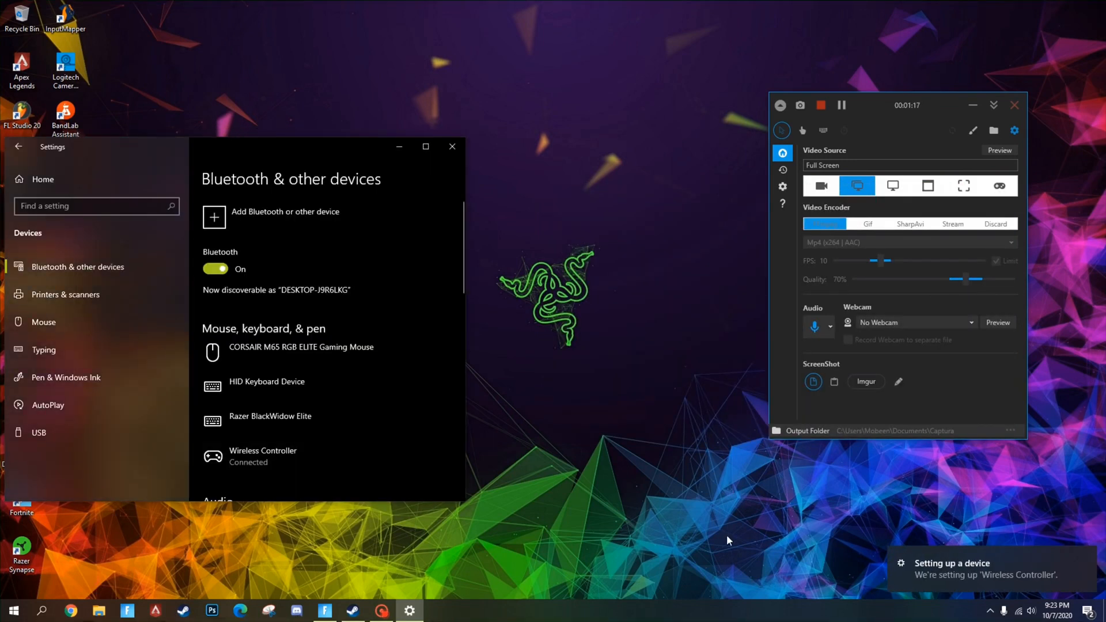
mouse_move(882, 511)
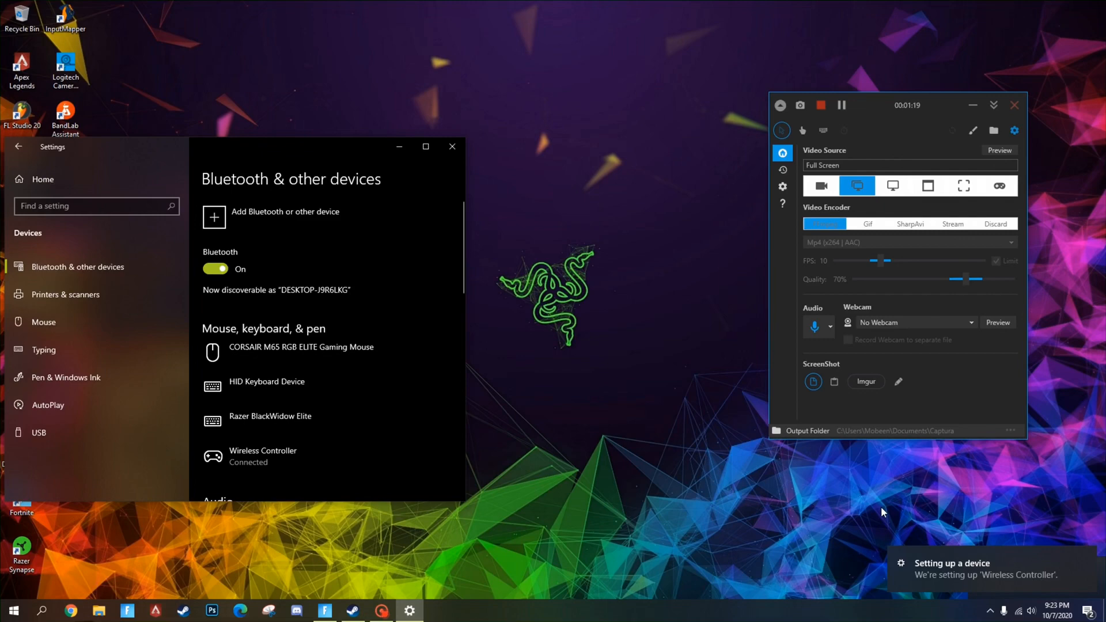
mouse_move(452, 146)
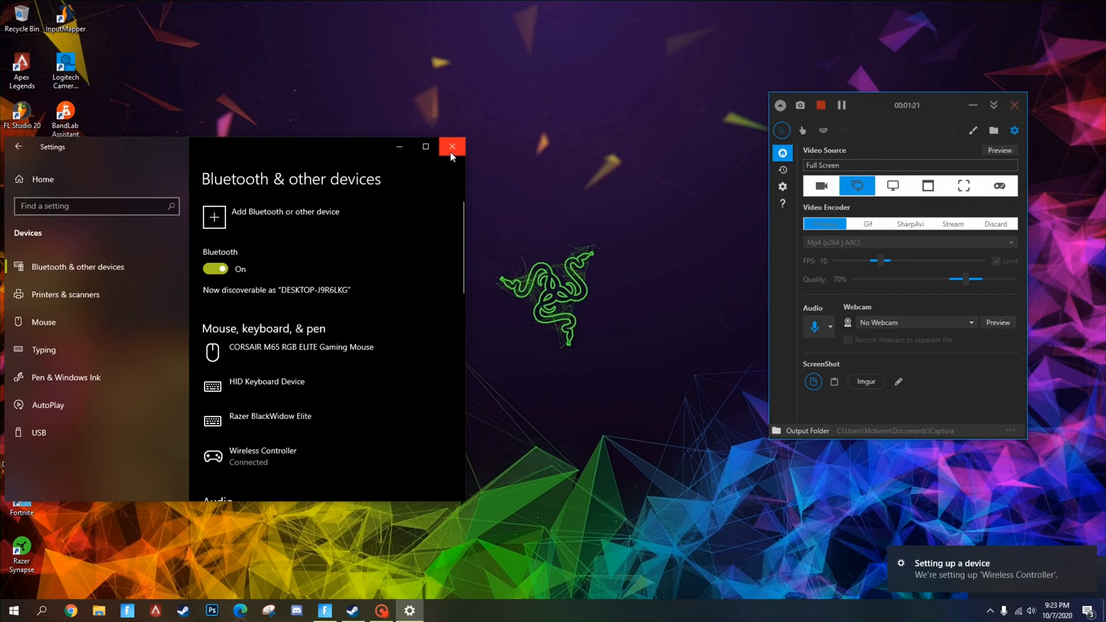
click(452, 146)
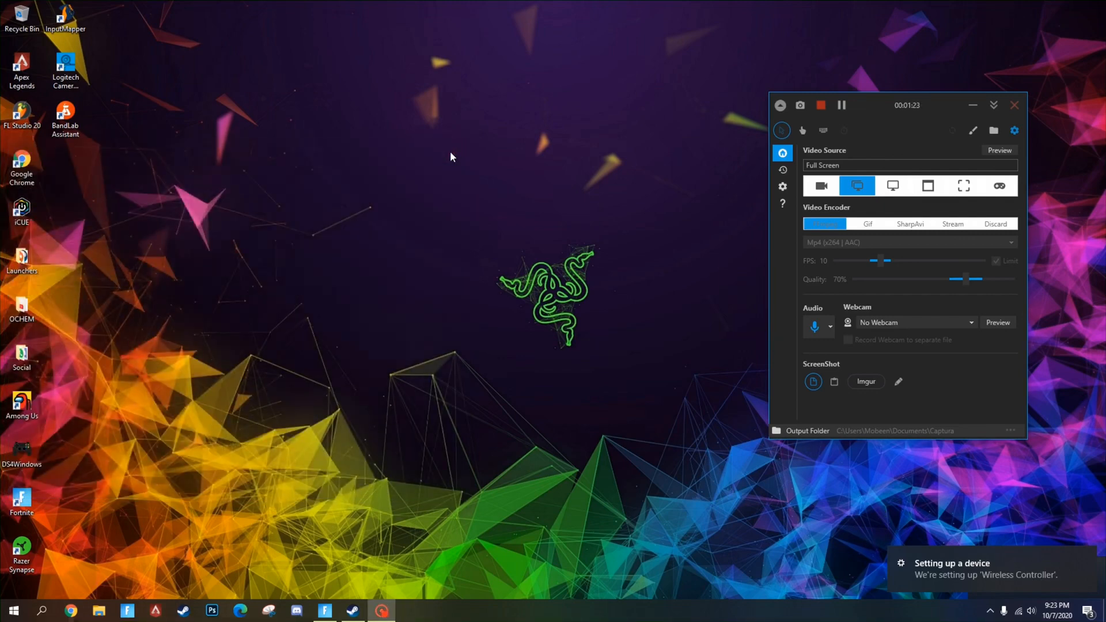
mouse_move(435, 356)
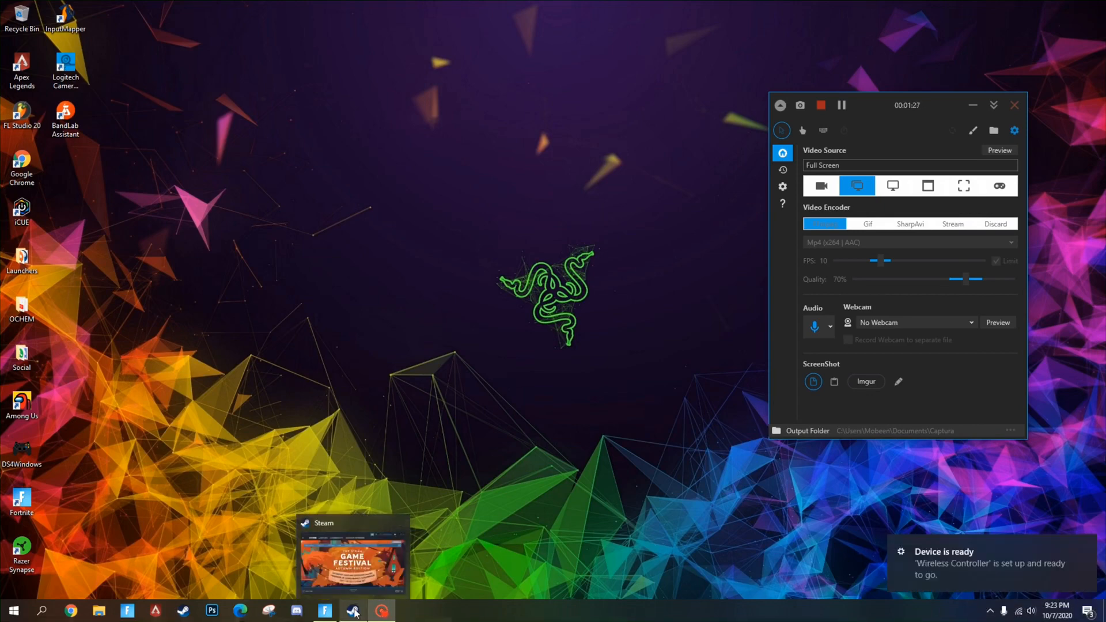
- Bring Steam to the front and enter Settings from the Steam menu
click(353, 611)
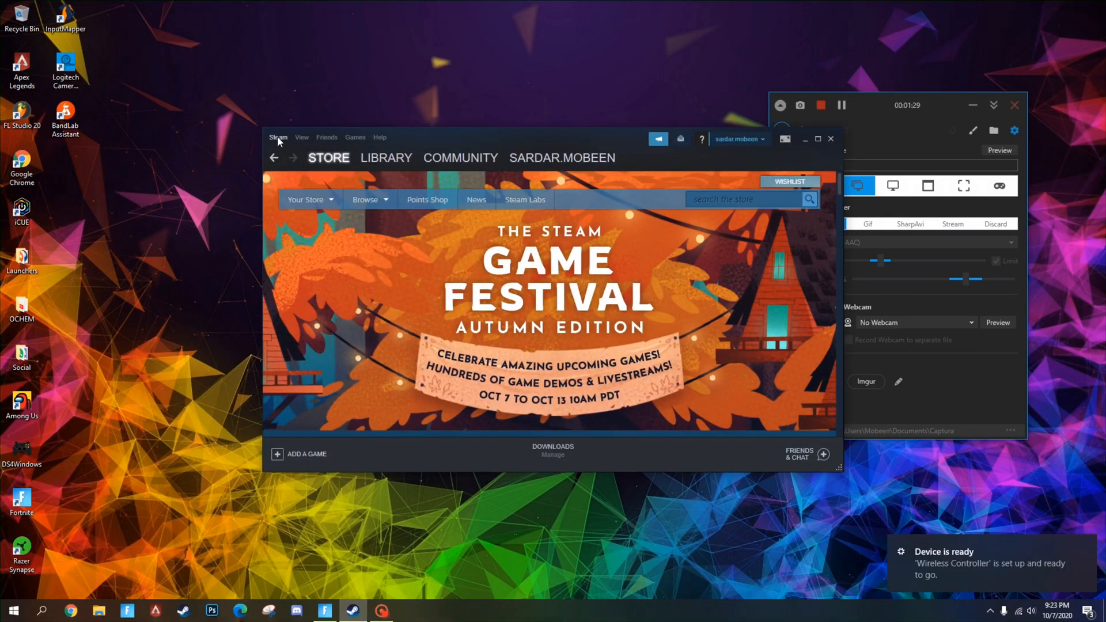
click(277, 137)
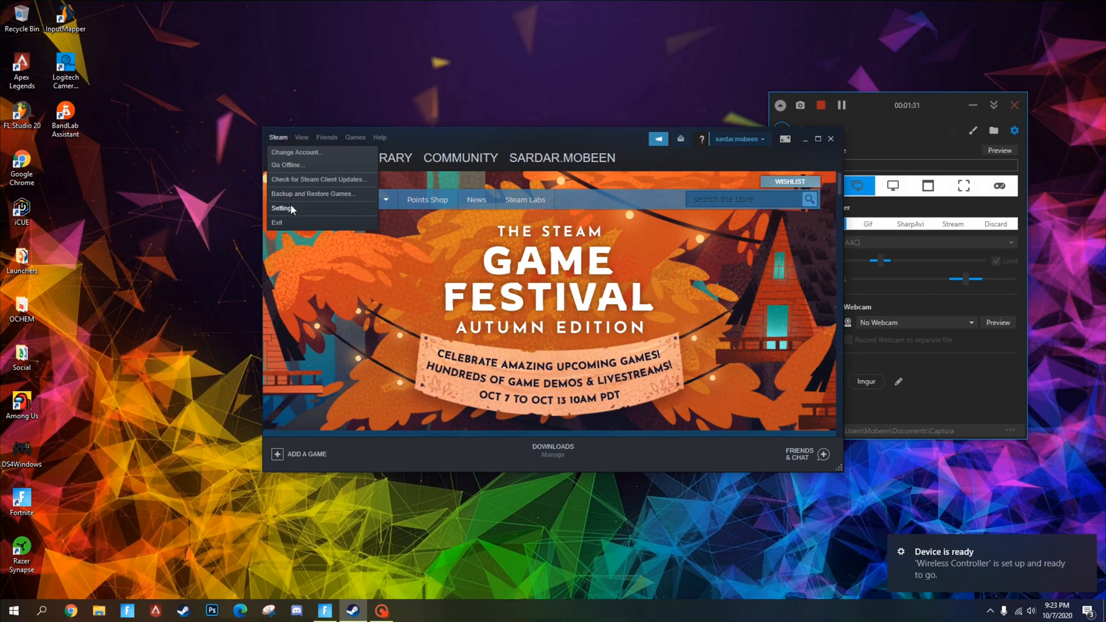
click(281, 208)
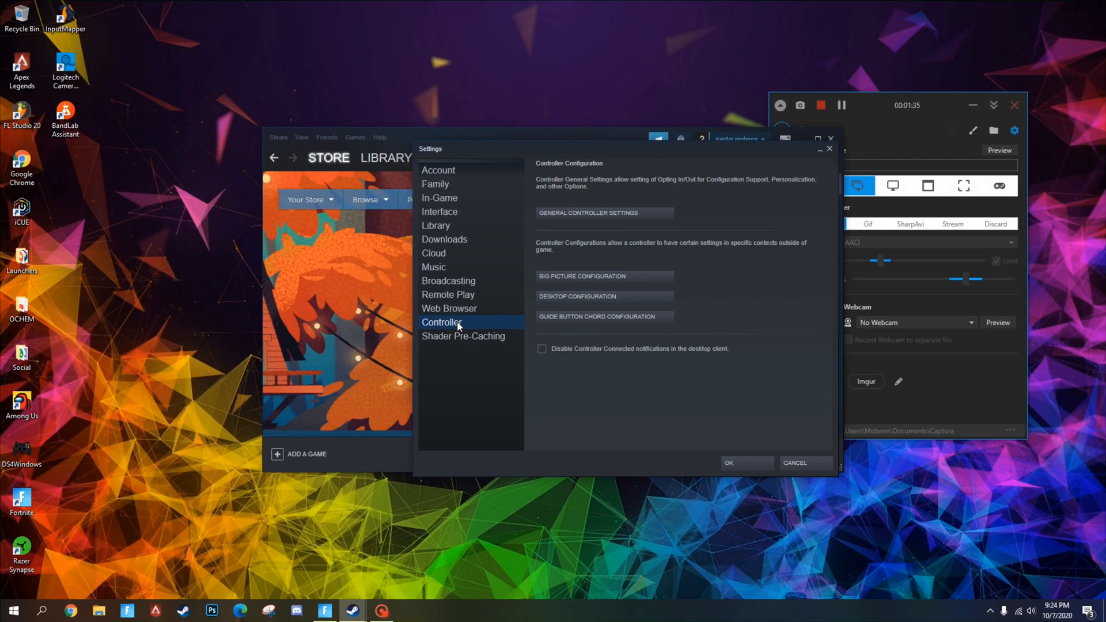
mouse_move(505, 295)
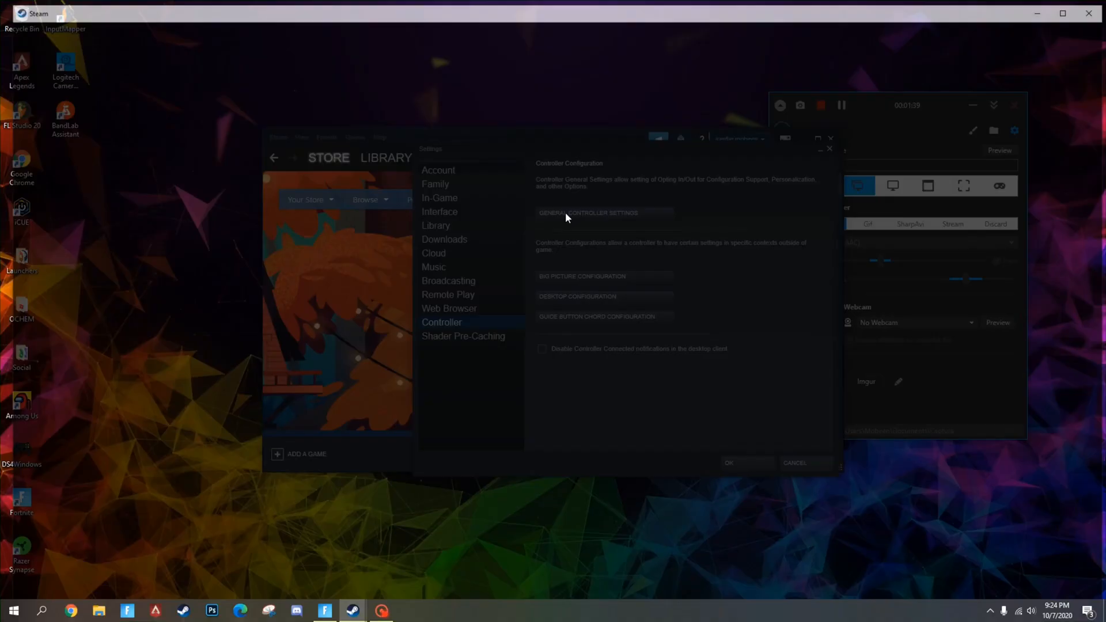
- Enable PlayStation Configuration Support in General Controller Settings, close Steam, and launch DS4Windows
click(589, 212)
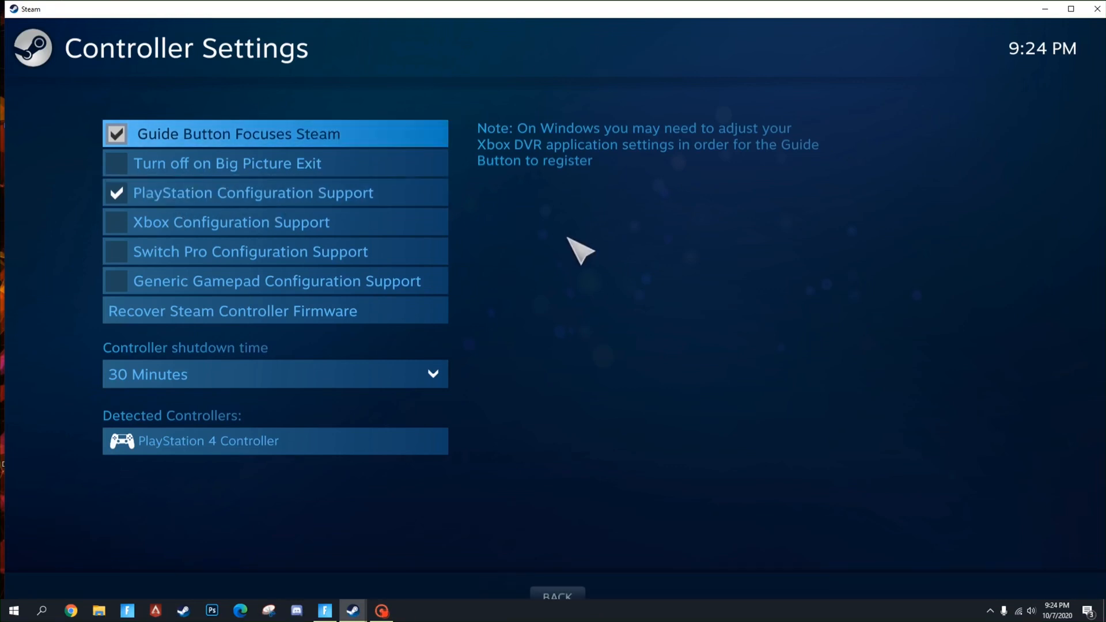
mouse_move(582, 315)
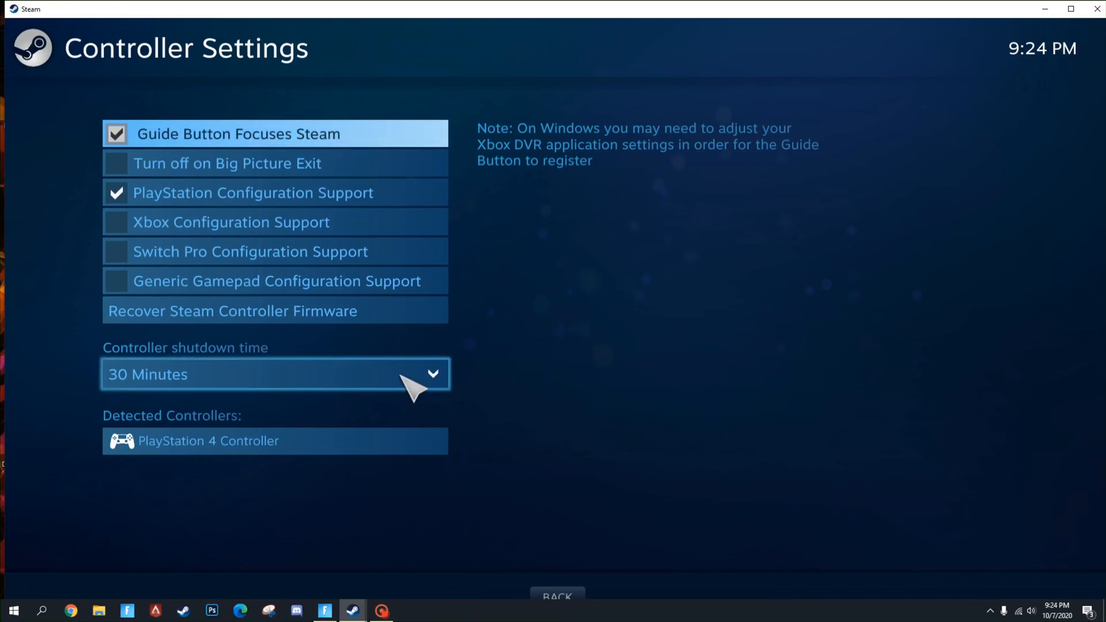
mouse_move(633, 455)
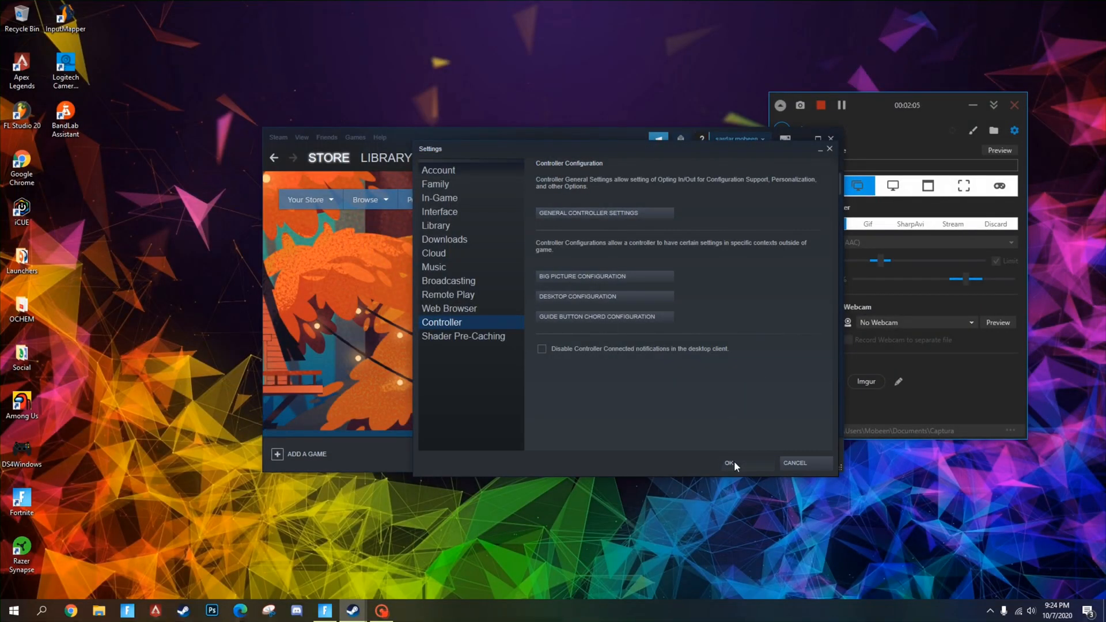
click(728, 464)
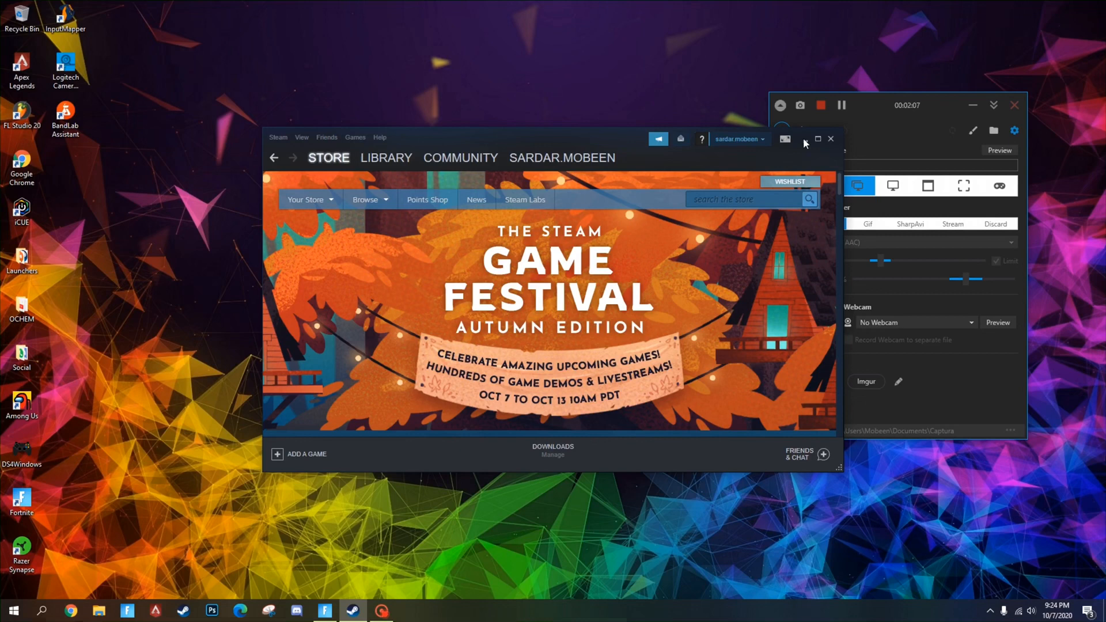
click(805, 139)
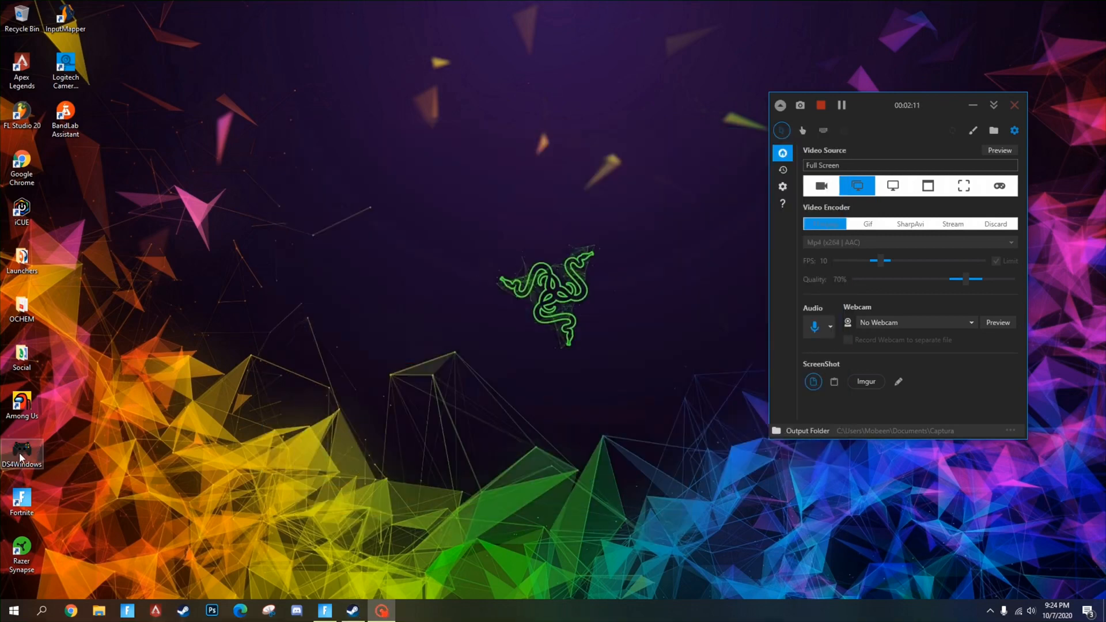
double_click(22, 454)
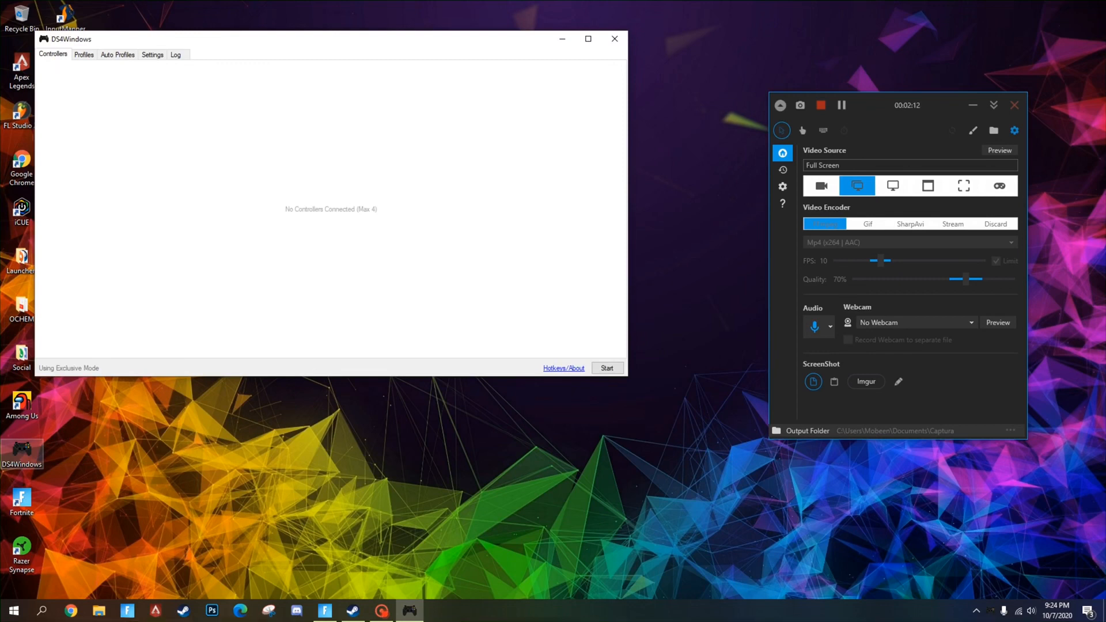
- Start DS4Windows so the controller connects, then show the Profiles list
click(605, 367)
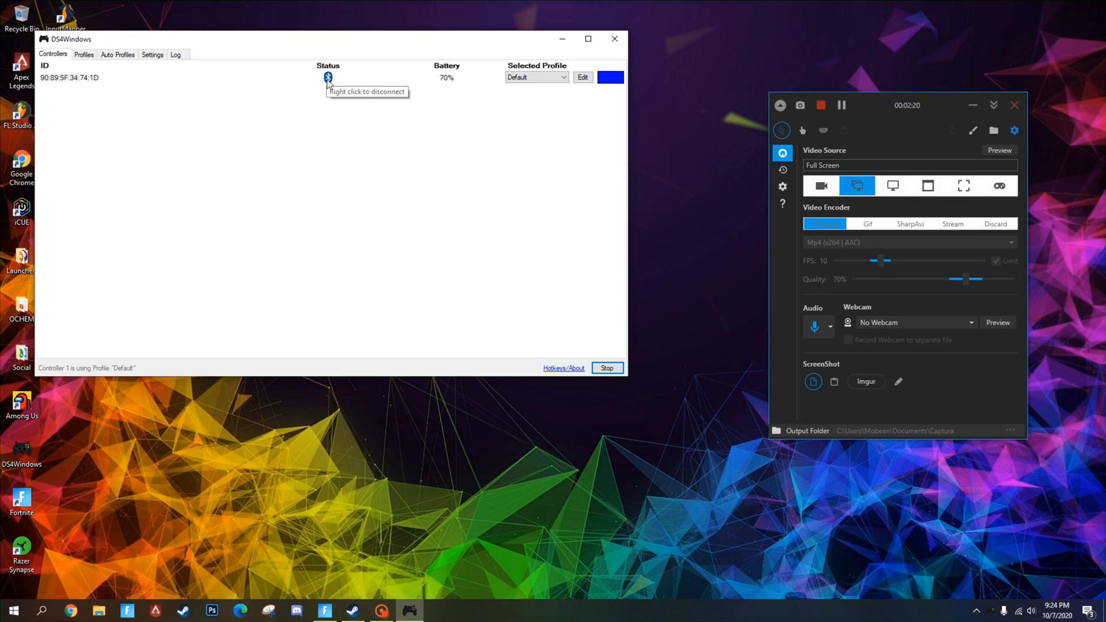
mouse_move(83, 67)
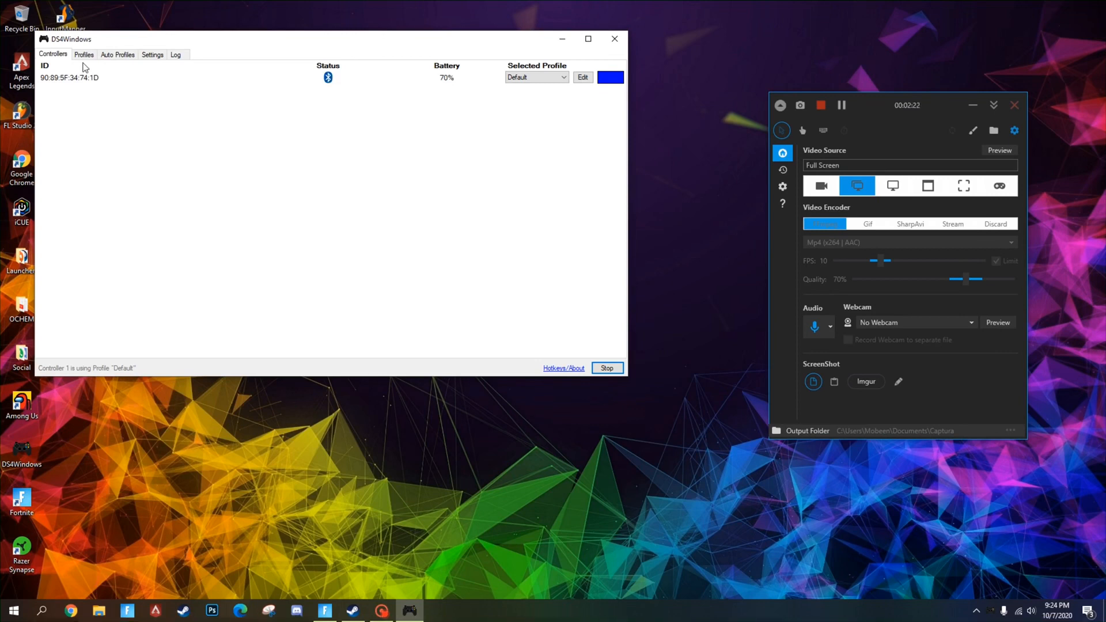
click(84, 55)
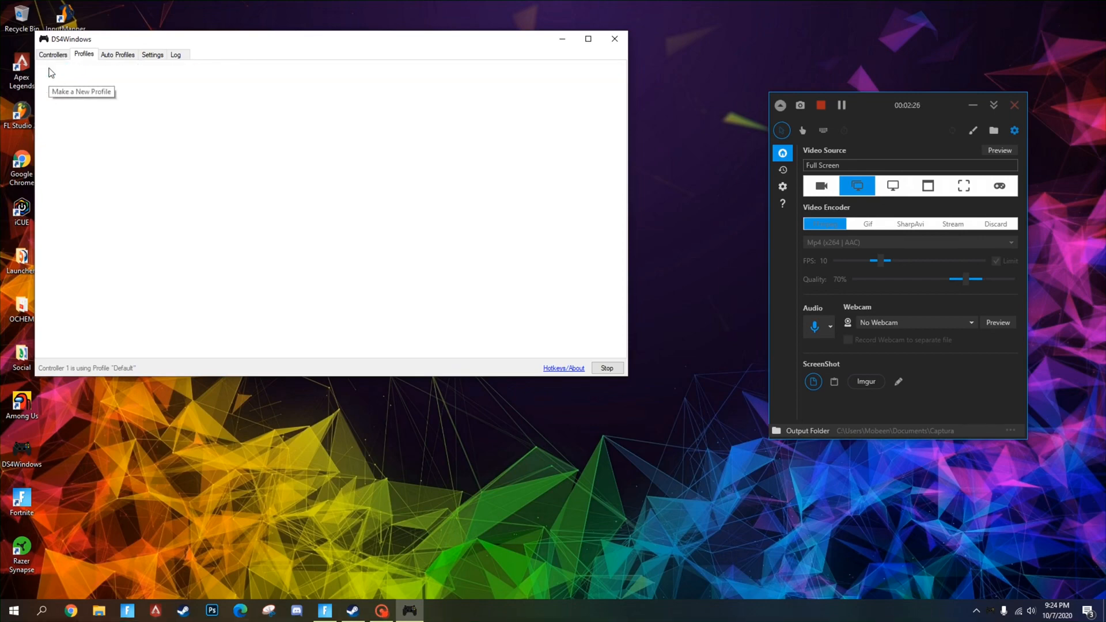
- Cancel a new profile, then delete the Default profile and confirm, leaving only PS4
click(80, 92)
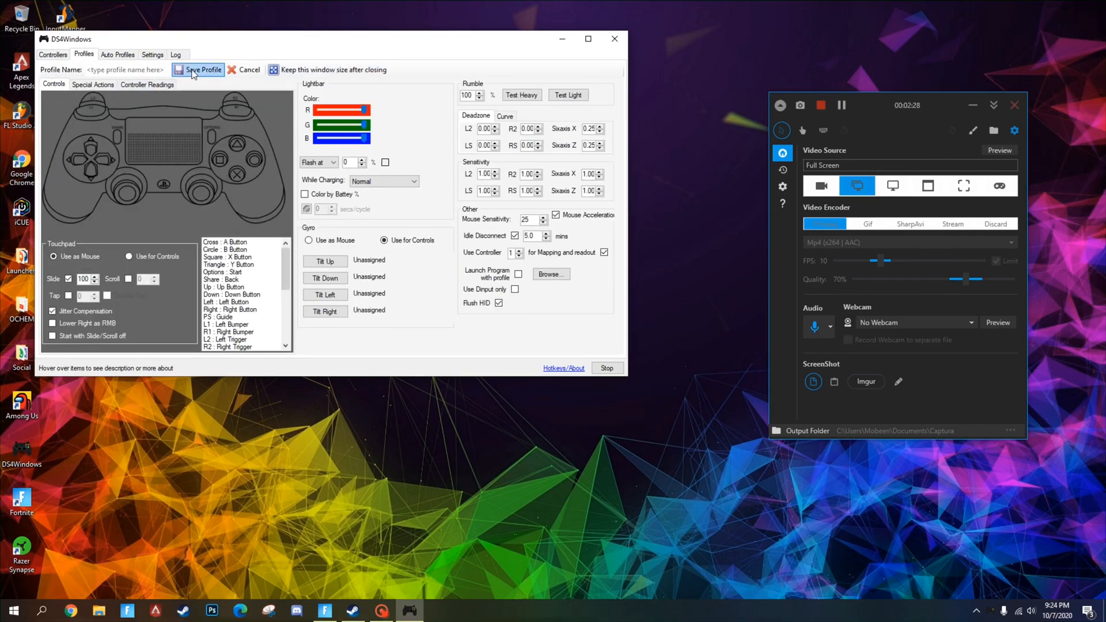
mouse_move(219, 153)
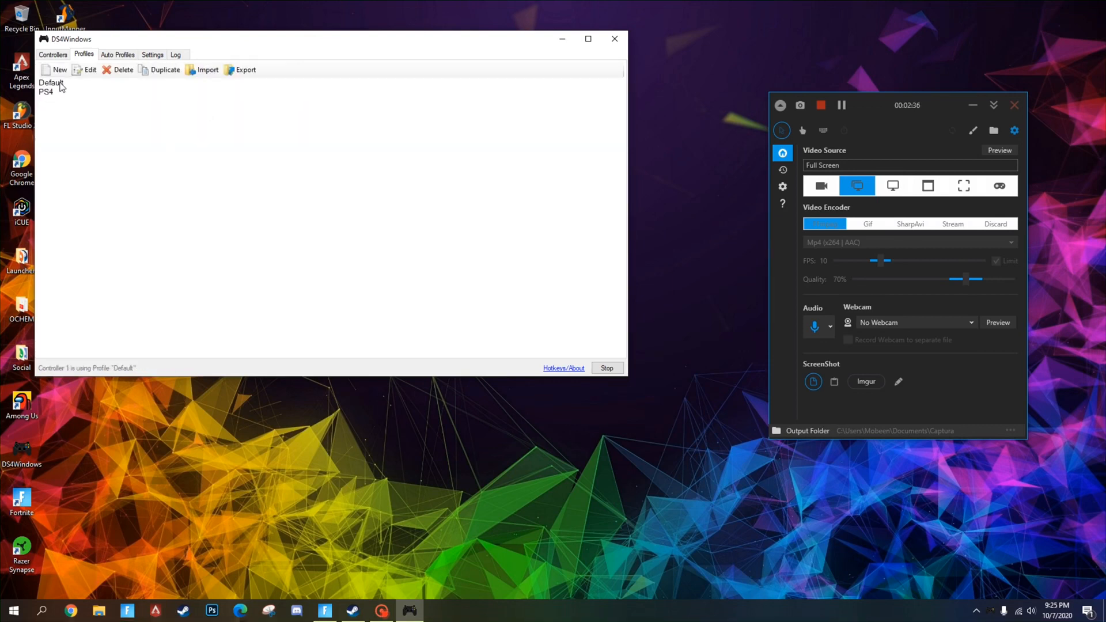
click(51, 83)
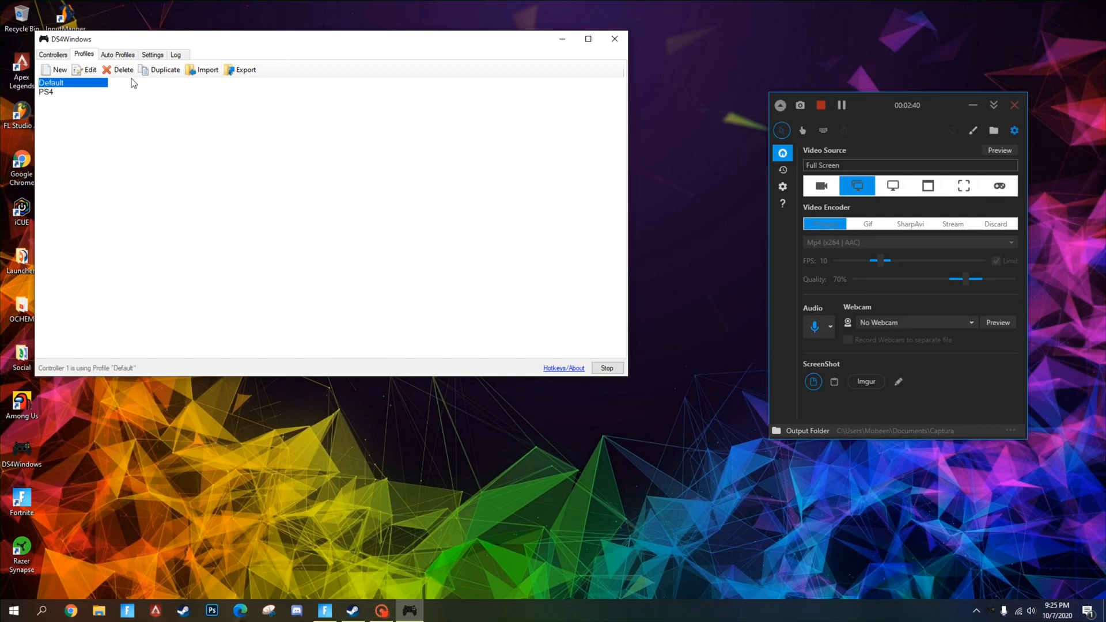
click(123, 70)
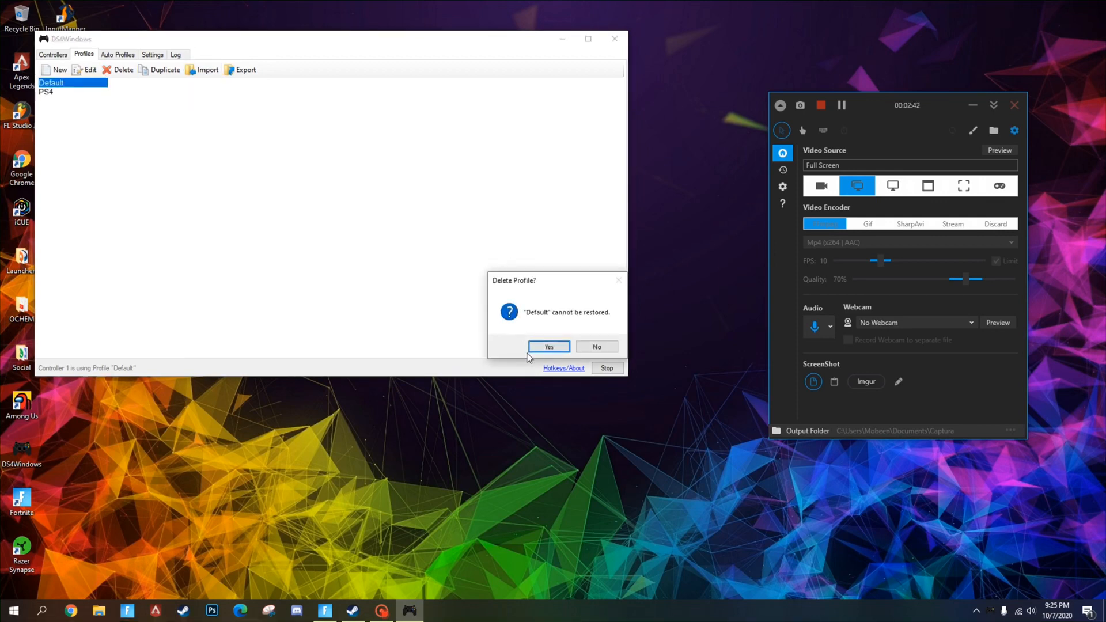
click(548, 347)
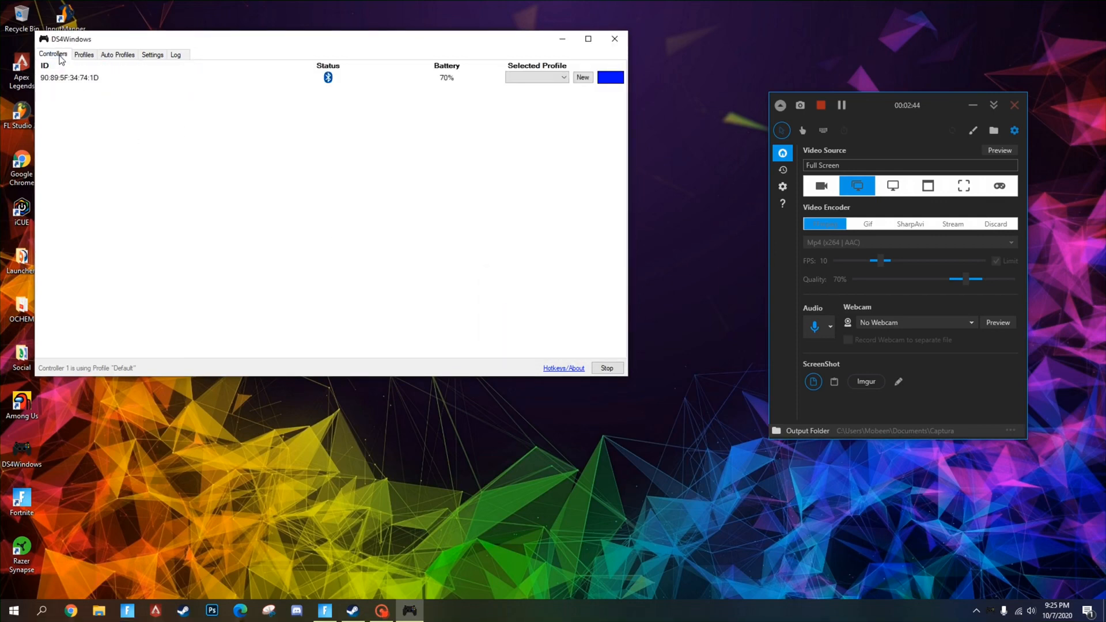
mouse_move(298, 92)
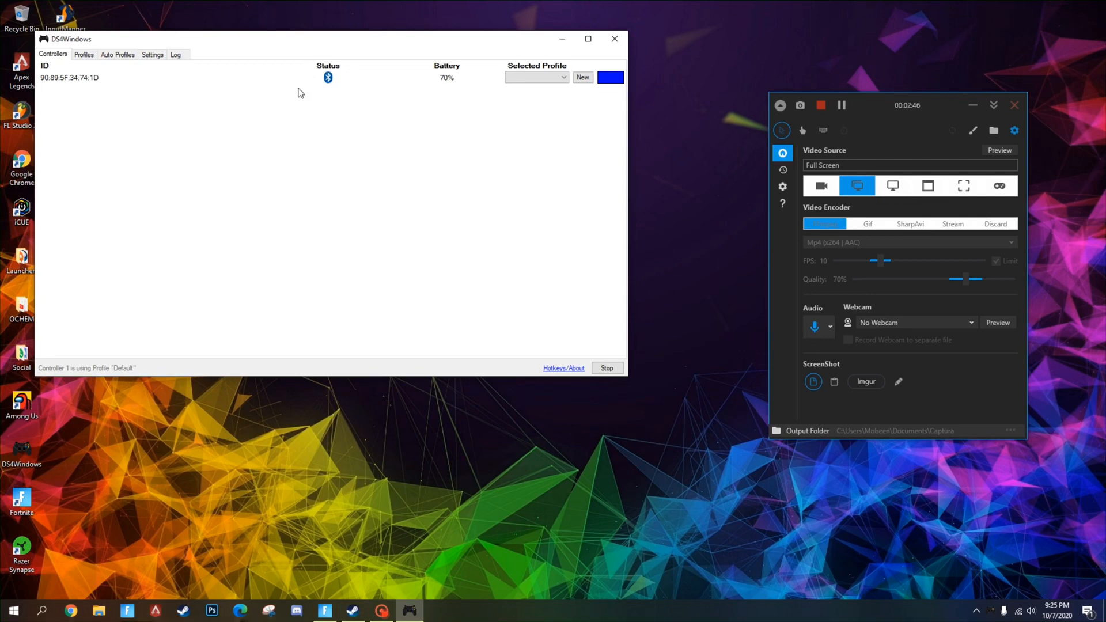
mouse_move(313, 111)
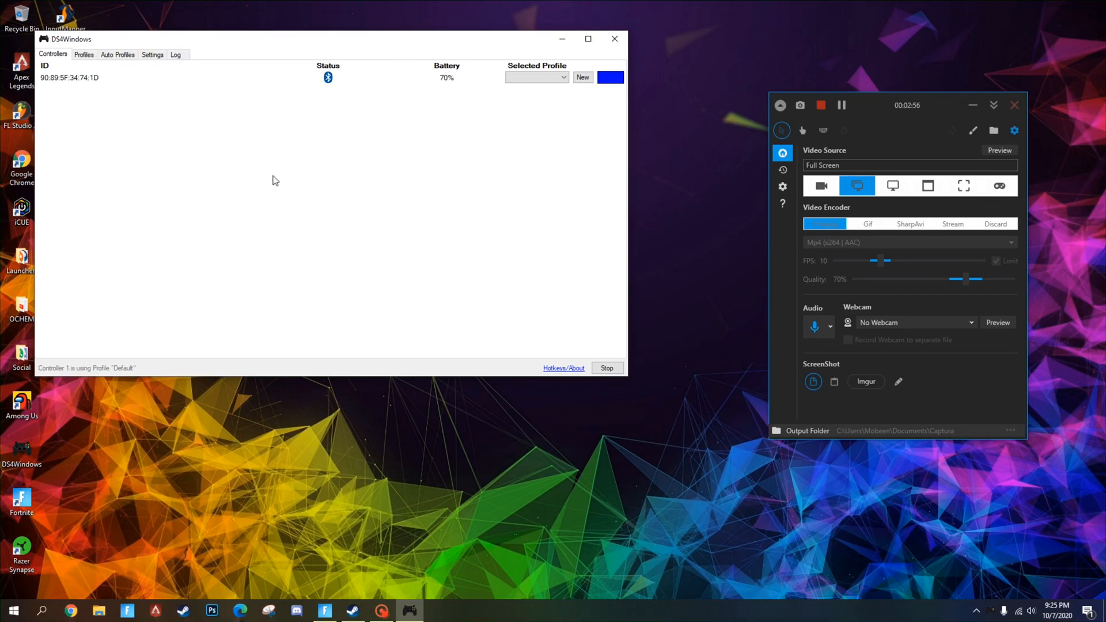
mouse_move(244, 43)
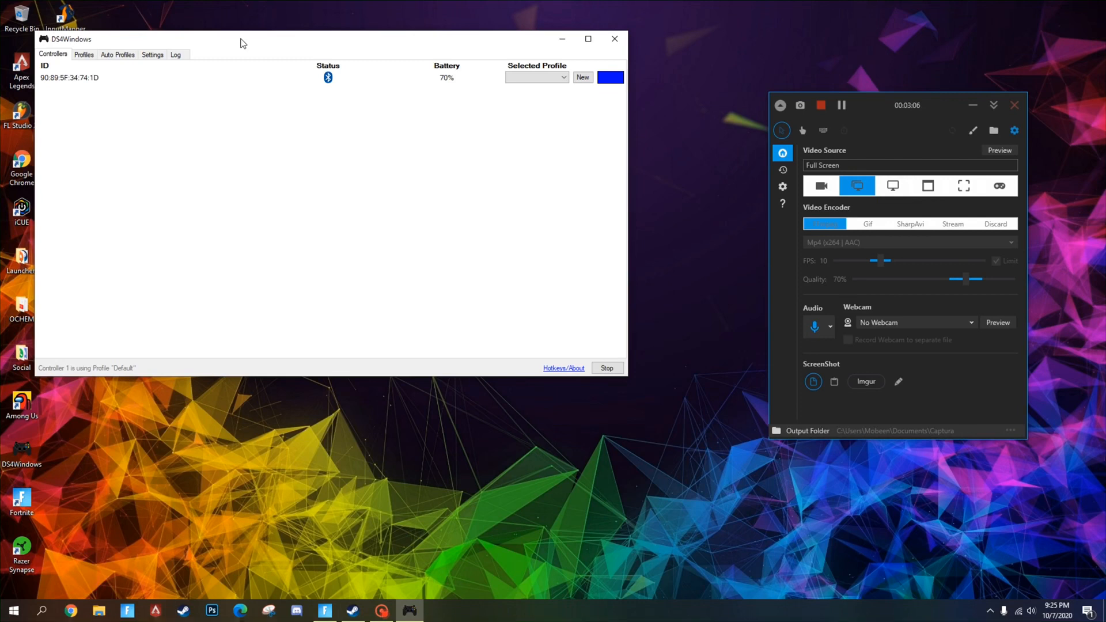
mouse_move(230, 70)
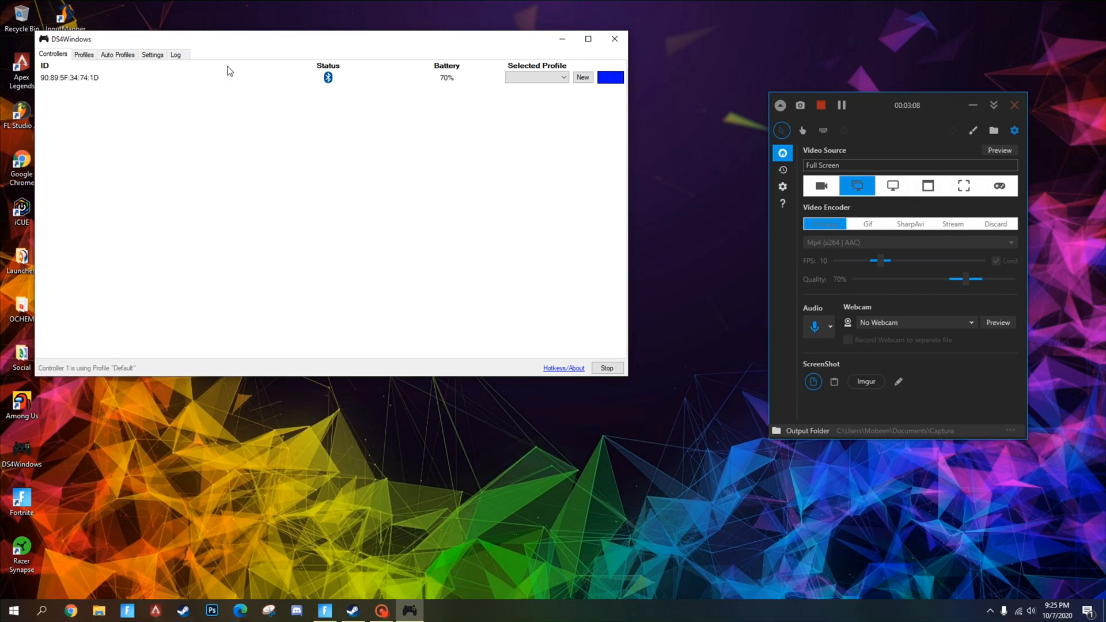
mouse_move(235, 70)
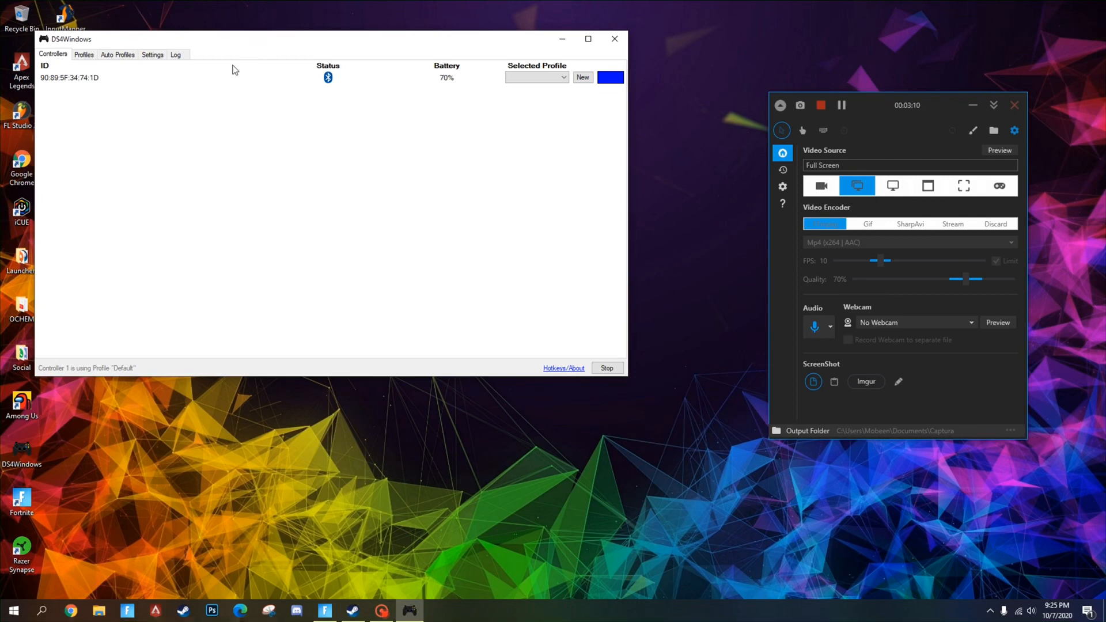
mouse_move(253, 57)
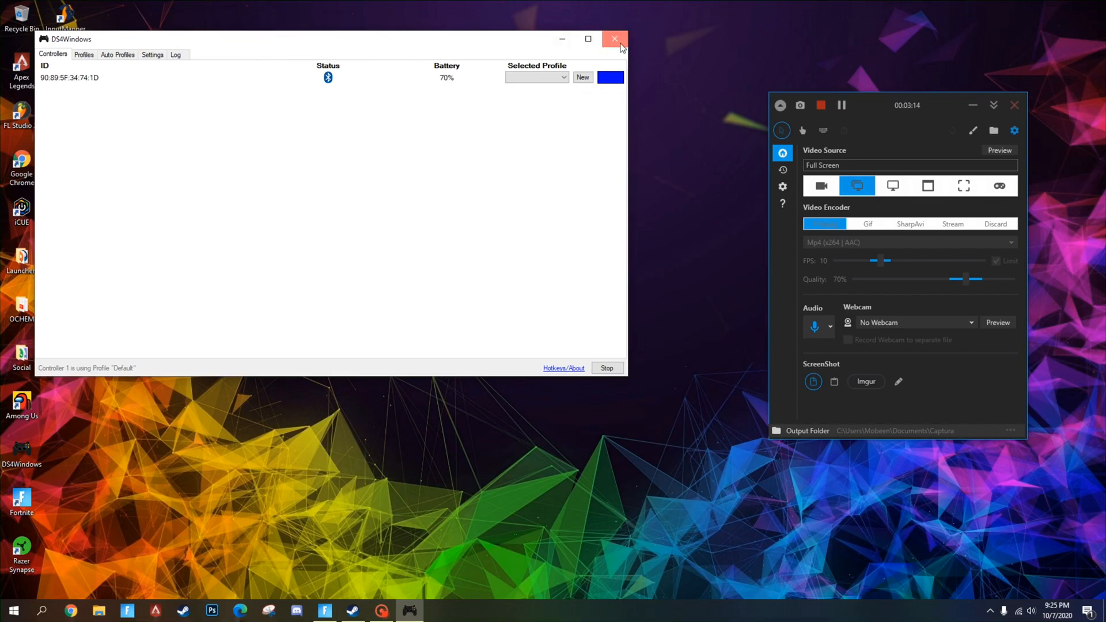
- Close the DS4Windows window after reviewing the connected controller
click(613, 39)
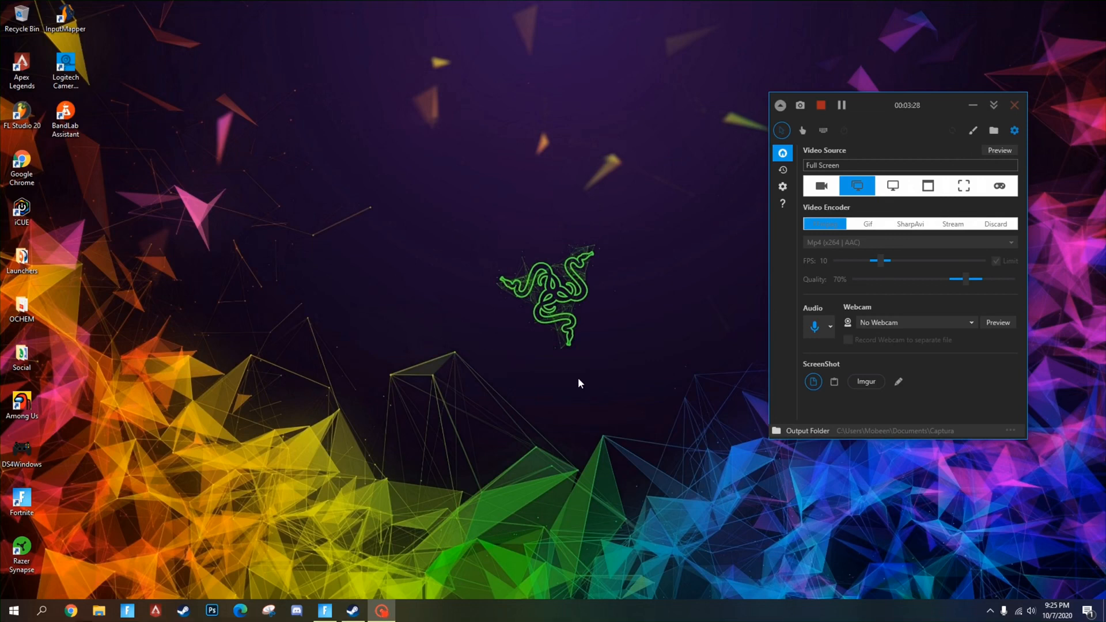
mouse_move(562, 399)
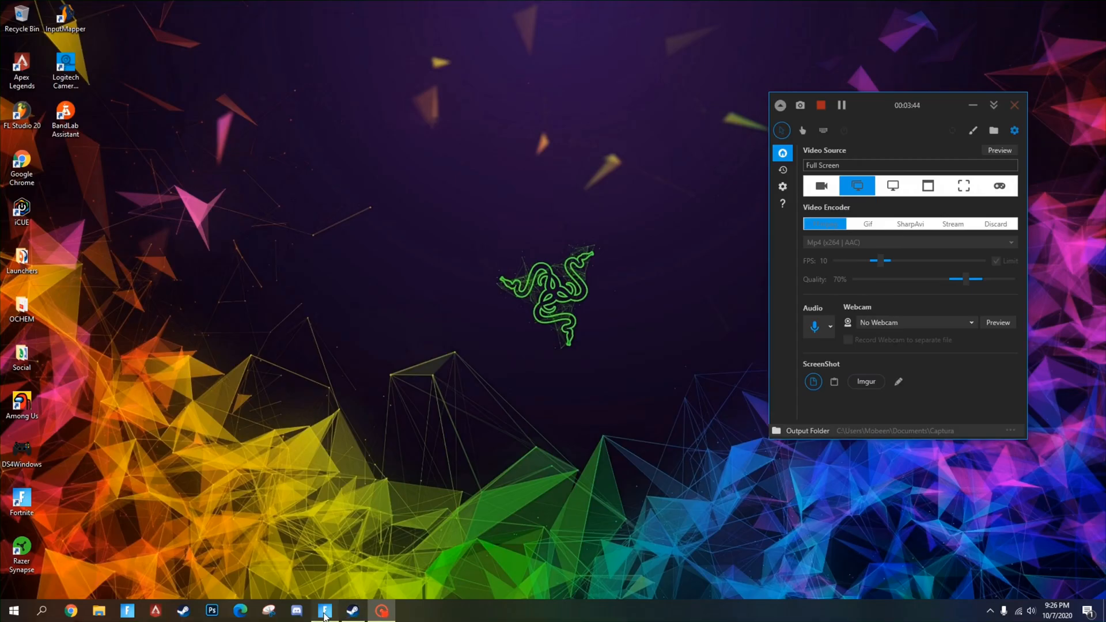
- Switch to the running Fortnite game from the taskbar
click(325, 611)
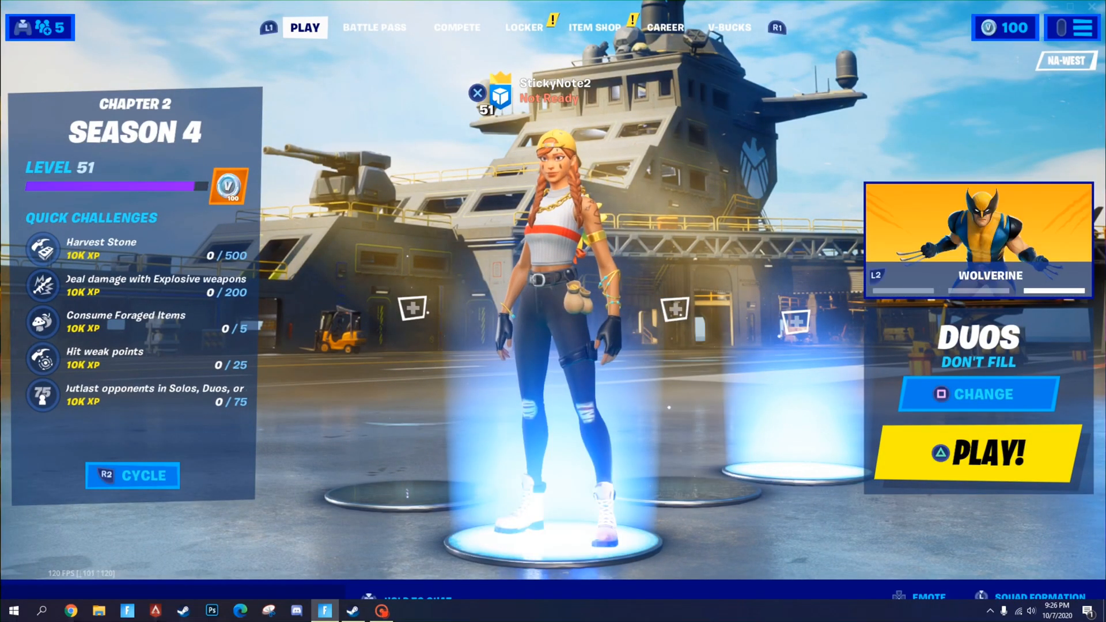
- Visit Battle Pass, Locker, Career and Compete screens, returning to the Play lobby
click(373, 27)
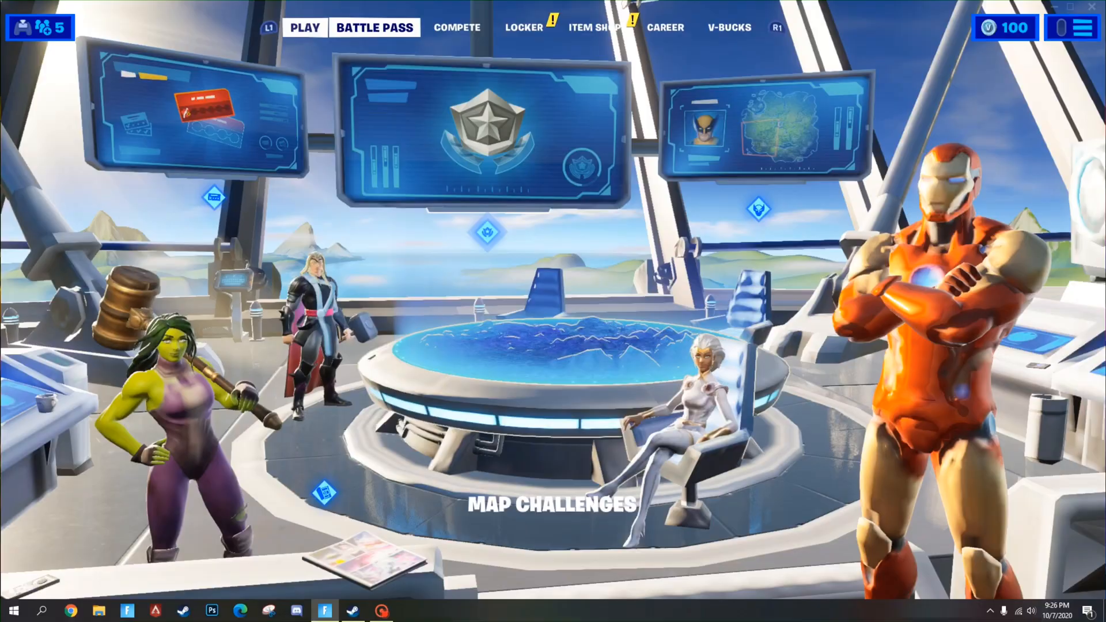
click(523, 28)
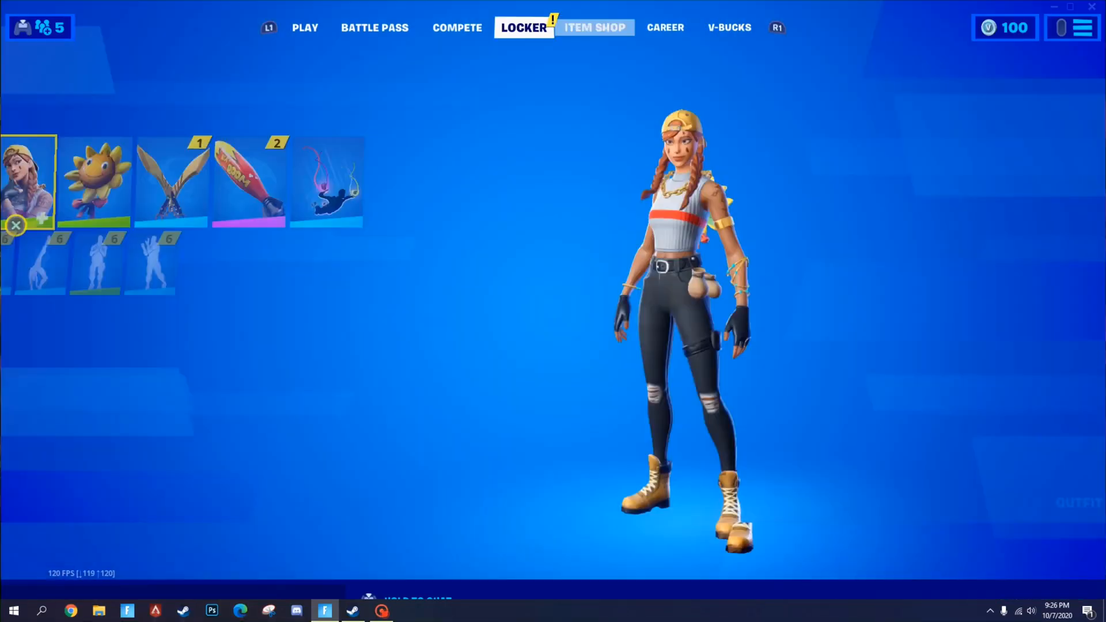
click(664, 28)
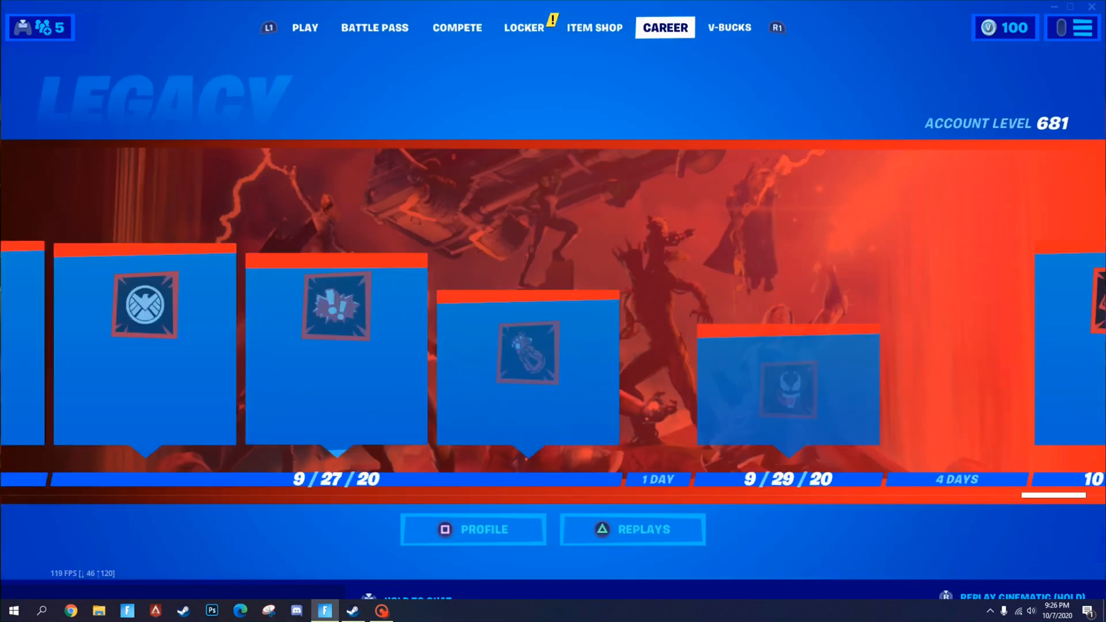
click(729, 28)
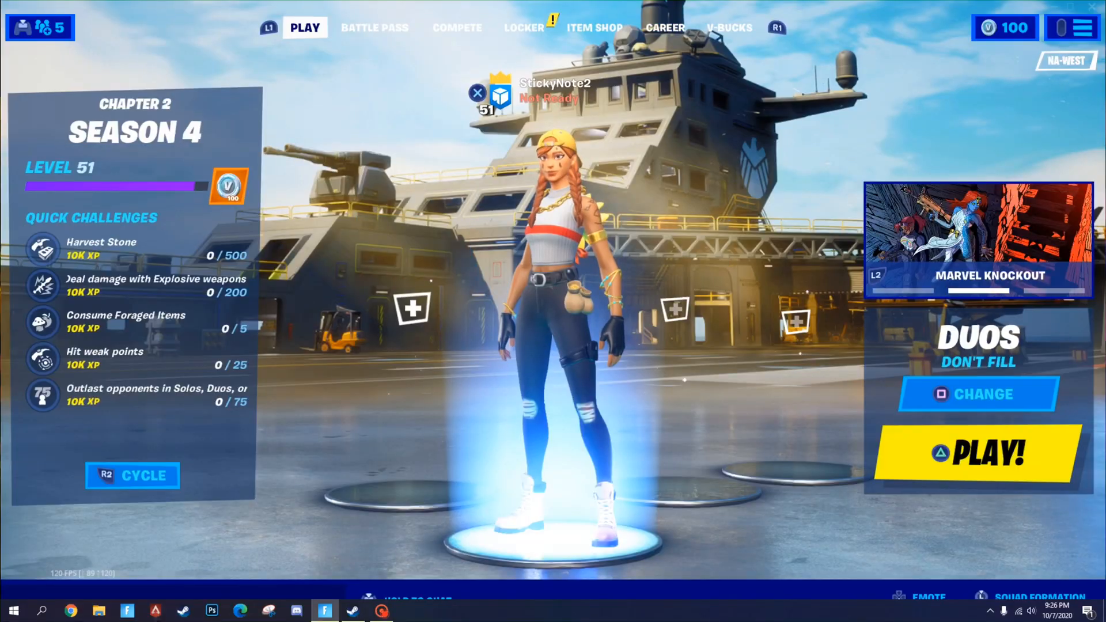
click(456, 28)
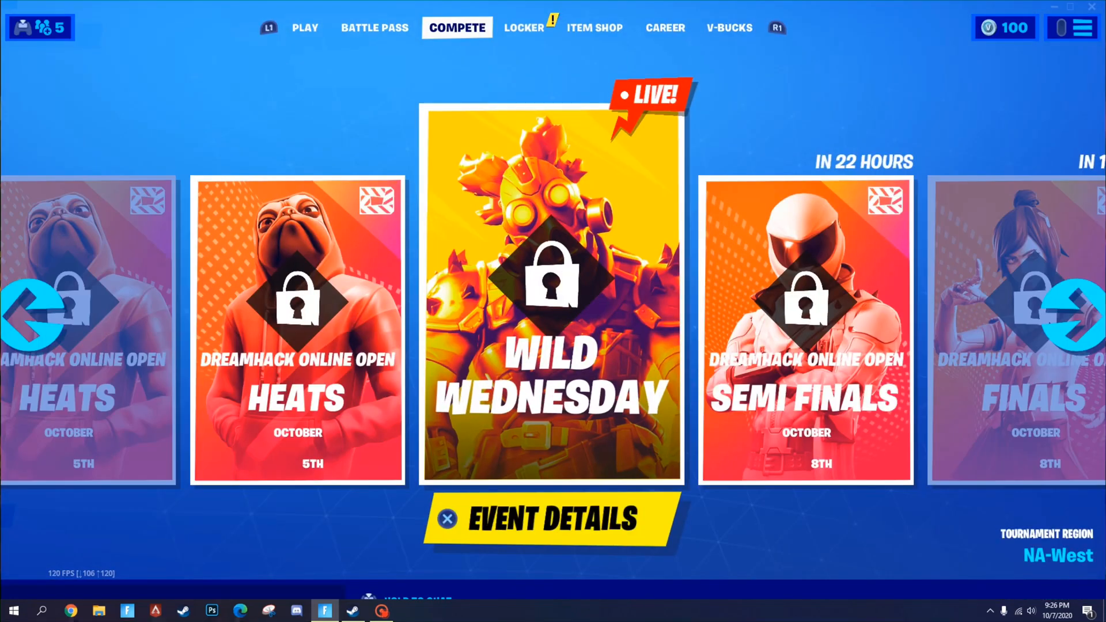
click(304, 27)
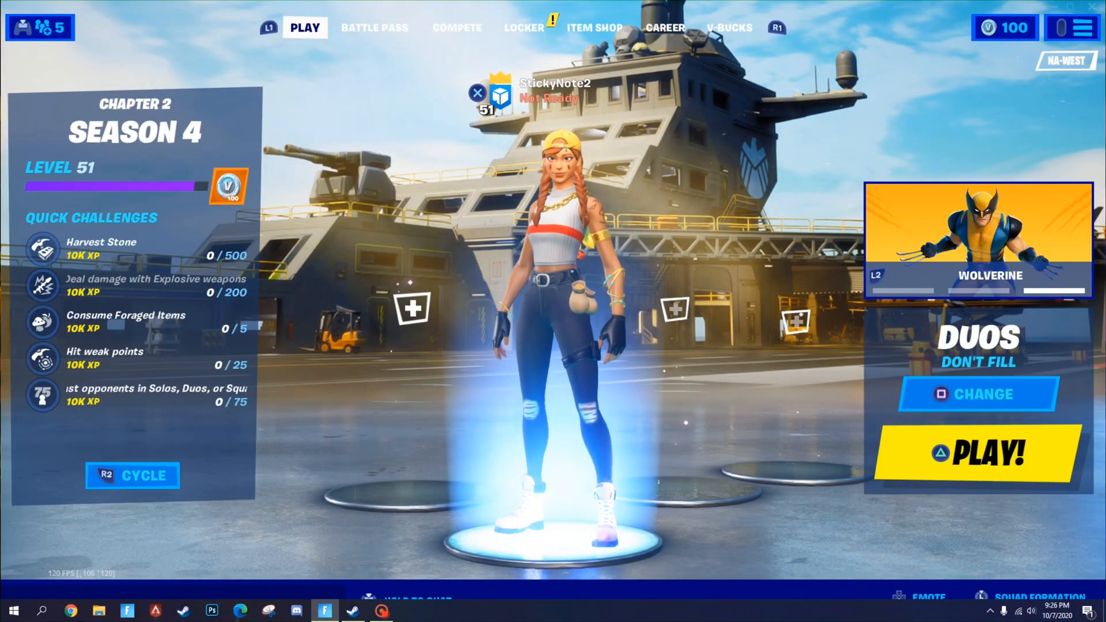